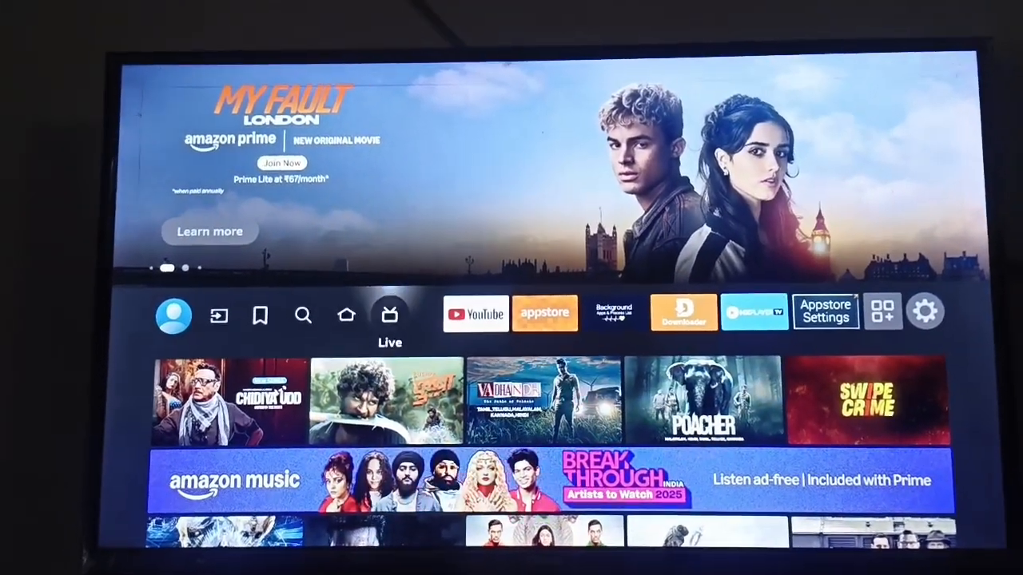
- Launch the Downloader app from the Fire TV search screen
click(303, 314)
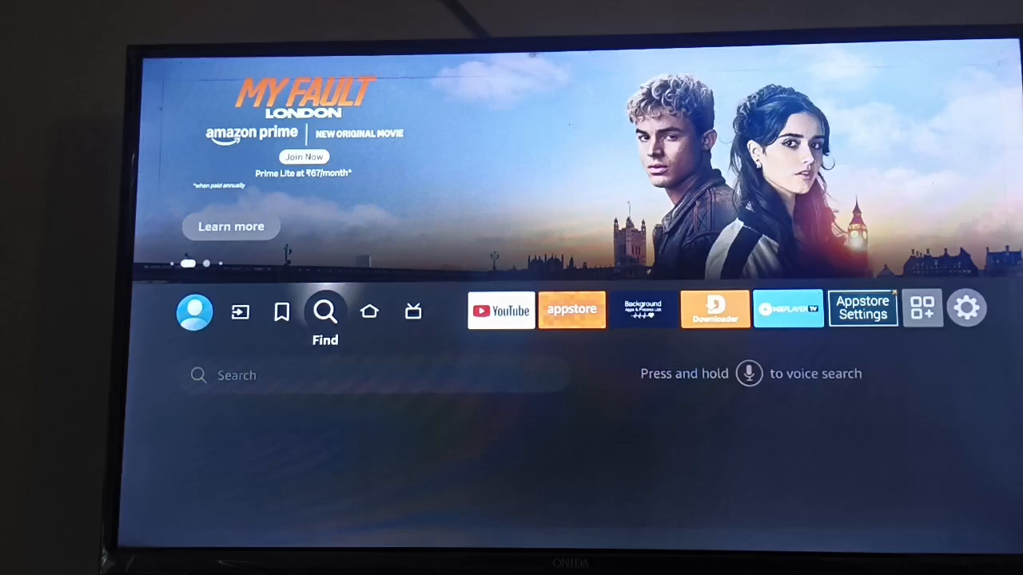
click(325, 311)
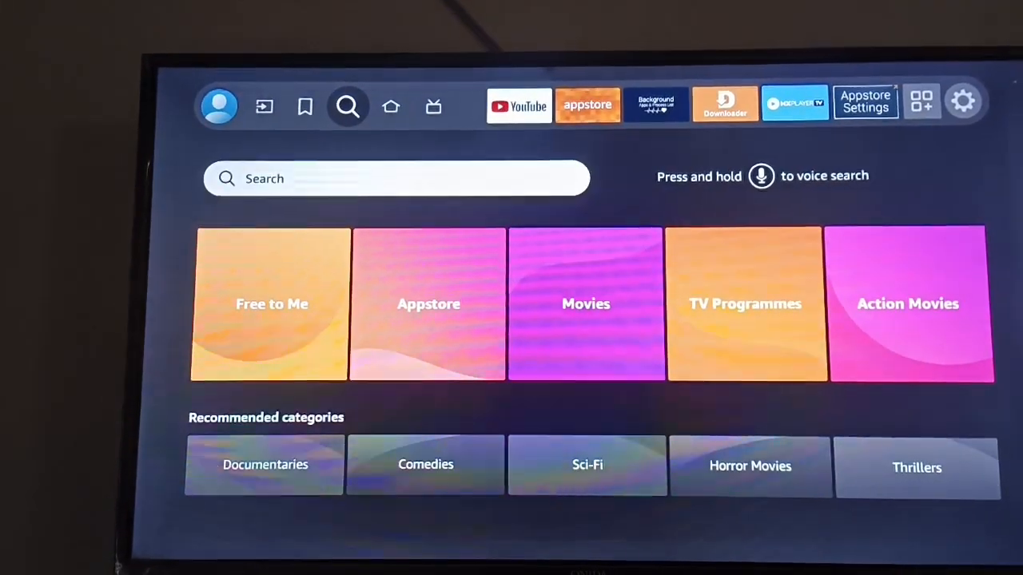
click(396, 178)
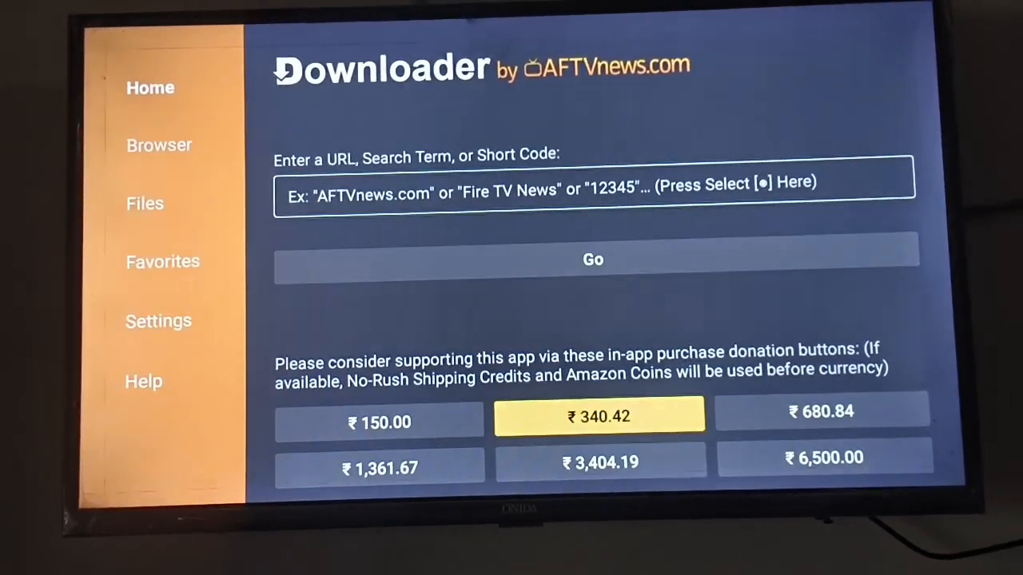
- Enter the short code 860400 in Downloader's URL field using the on-screen keyboard
click(592, 181)
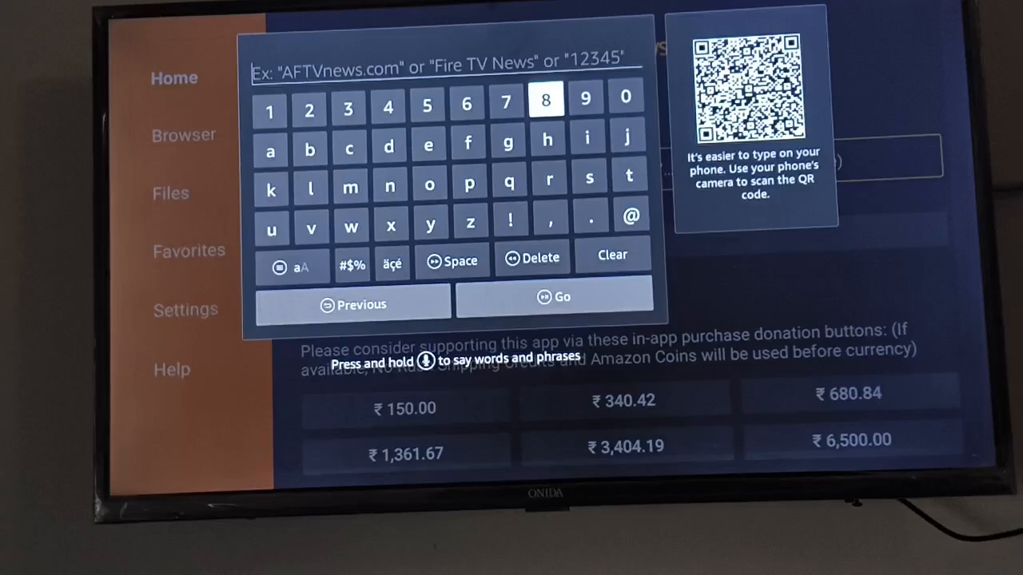
click(545, 99)
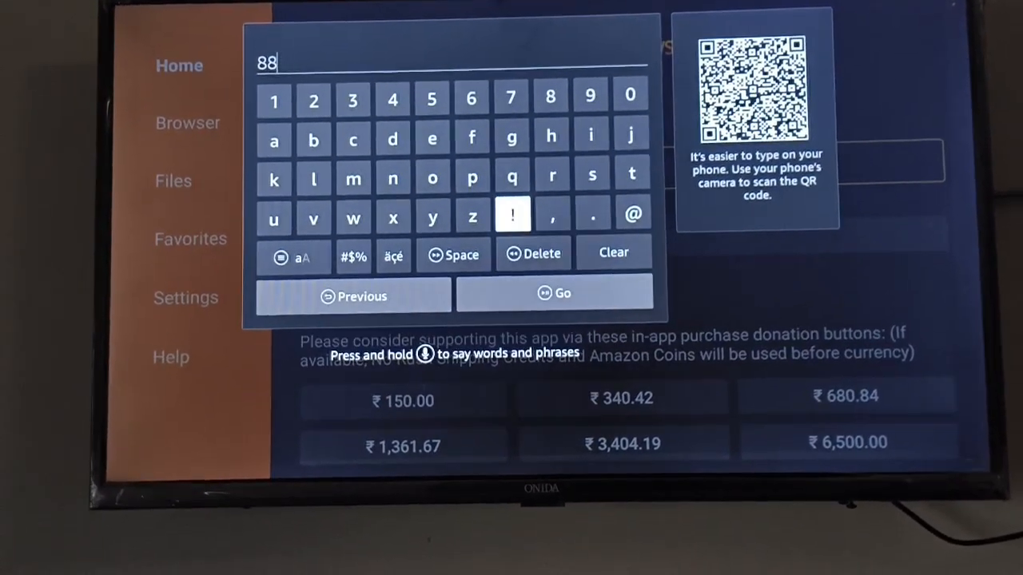
click(541, 252)
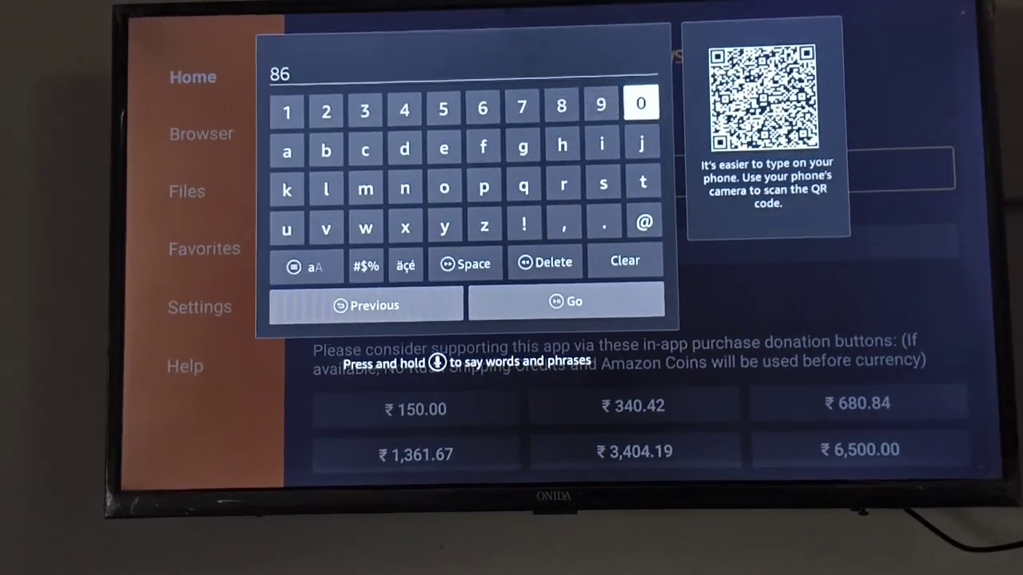
click(640, 103)
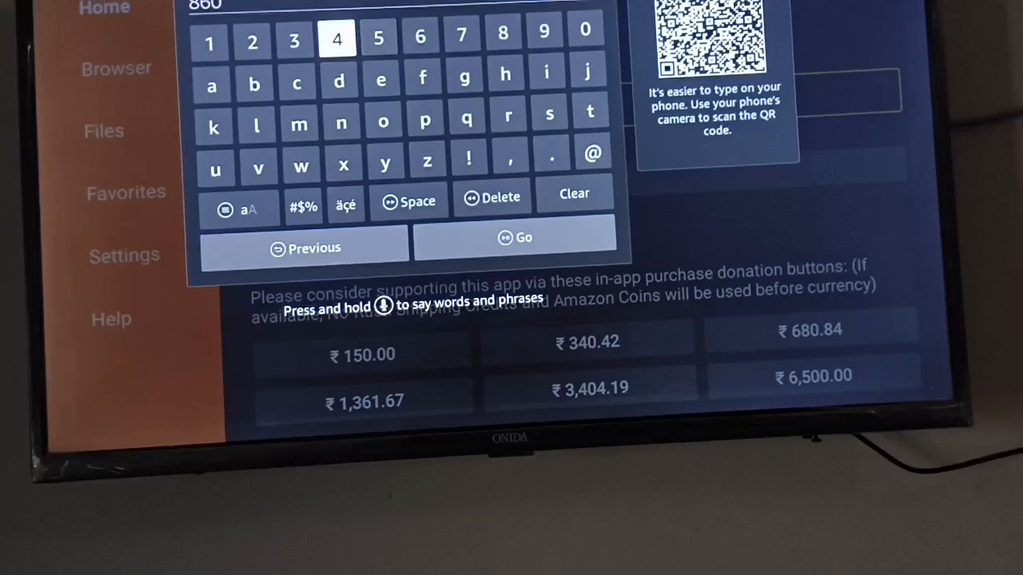
click(336, 38)
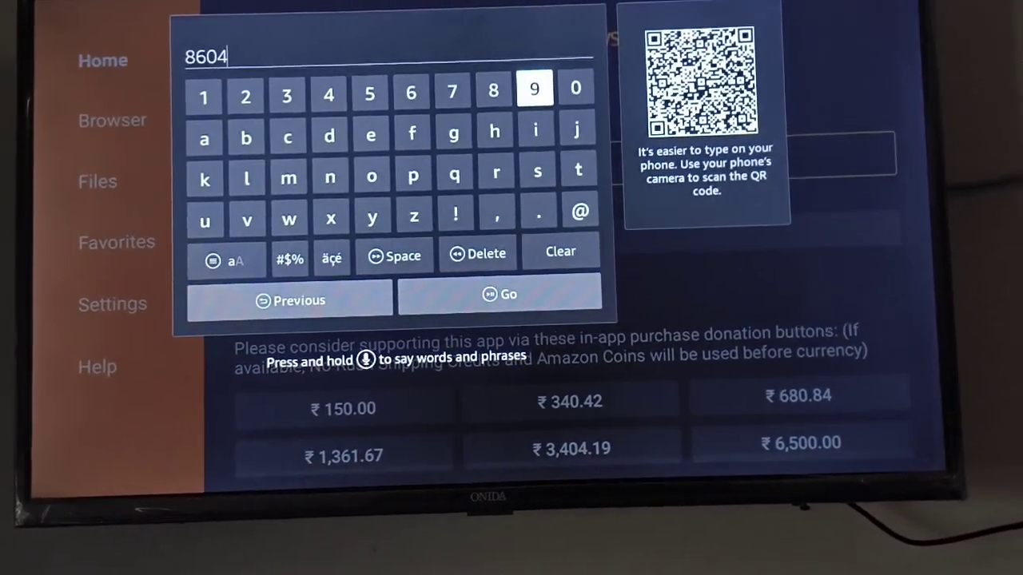
click(575, 88)
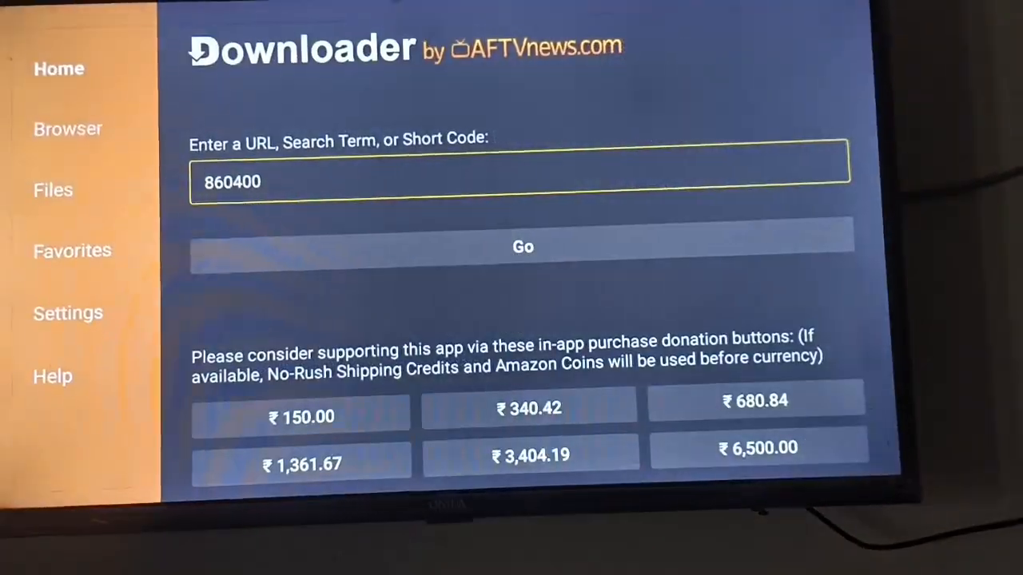
- Fetch the file behind code 860400 and start installing the downloaded 1.1.3.apk
click(522, 246)
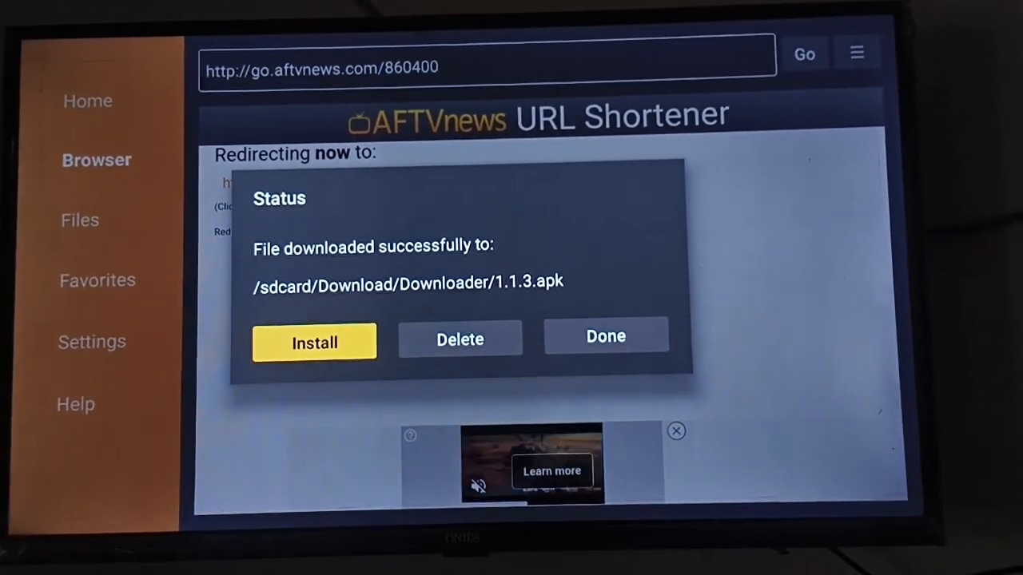
click(314, 342)
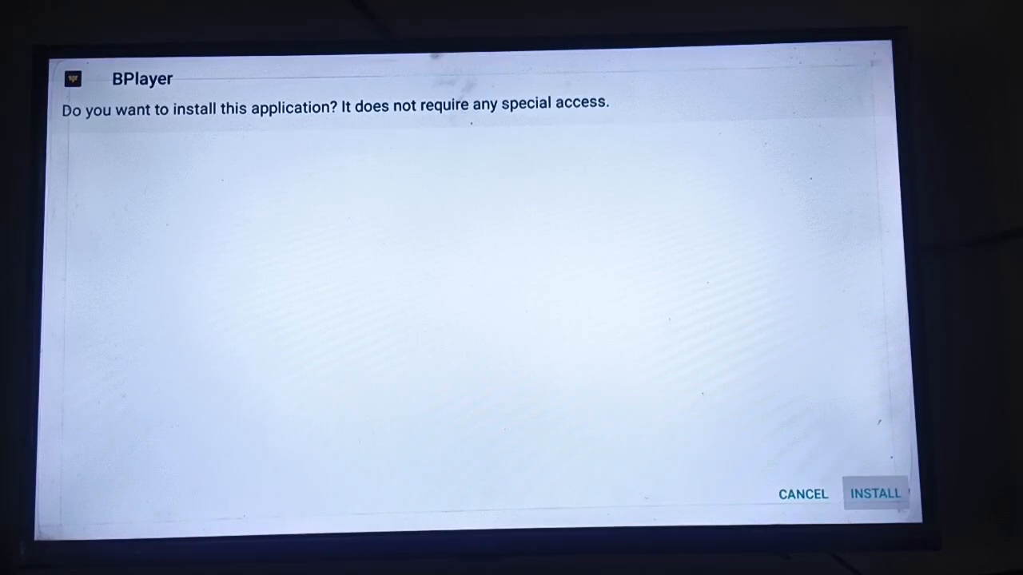
- Confirm installing BPlayer from the system install prompt
click(875, 493)
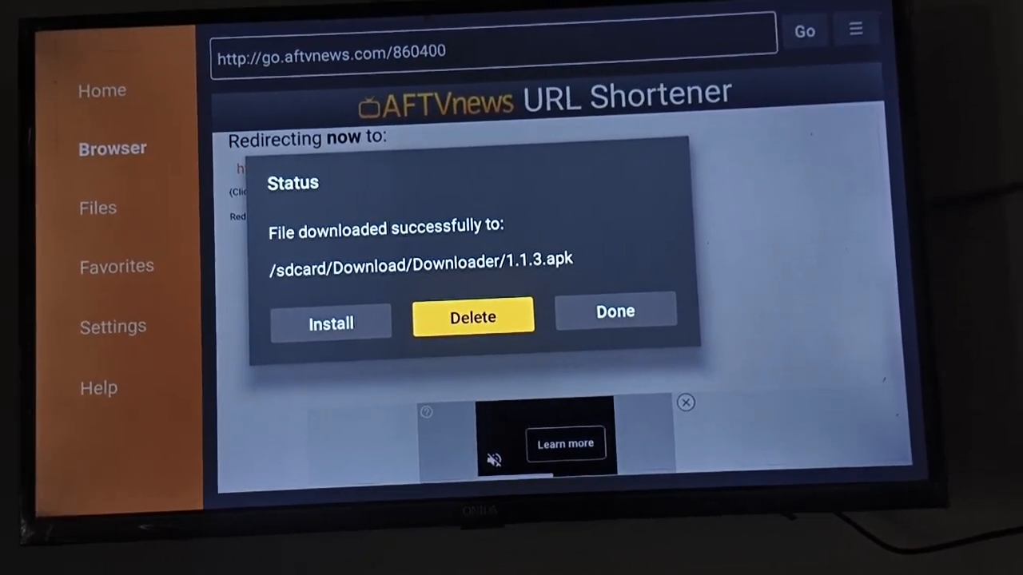
- Delete the downloaded 1.1.3.apk installer file and confirm the deletion
click(472, 316)
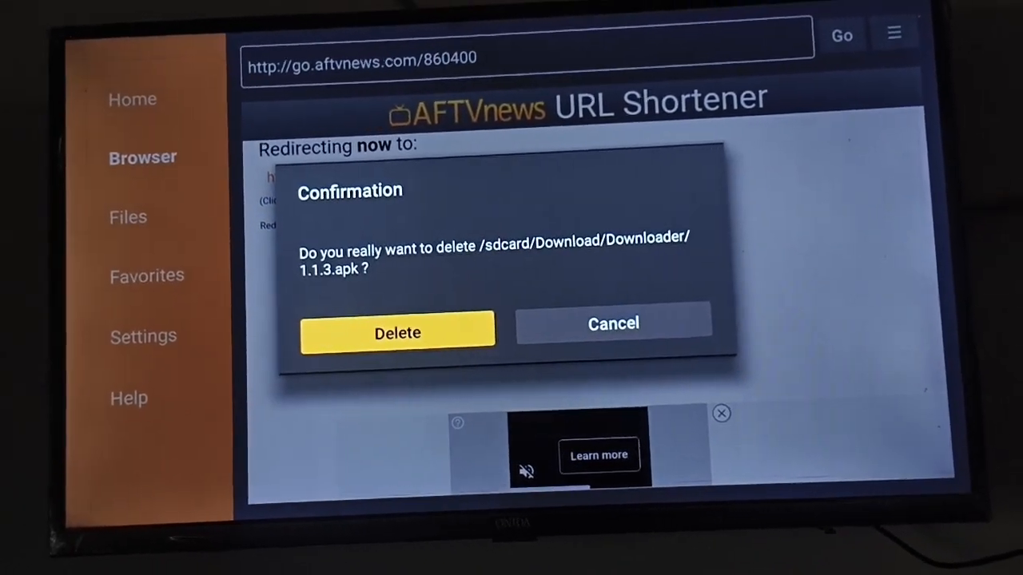
click(398, 332)
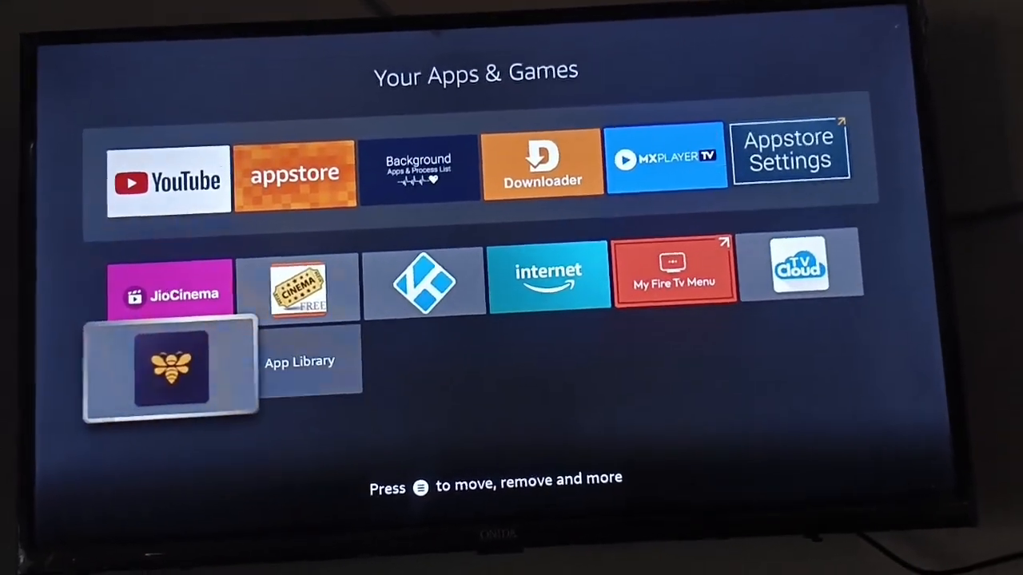
- Launch BPlayer and allow it access to photos, media and files
click(169, 369)
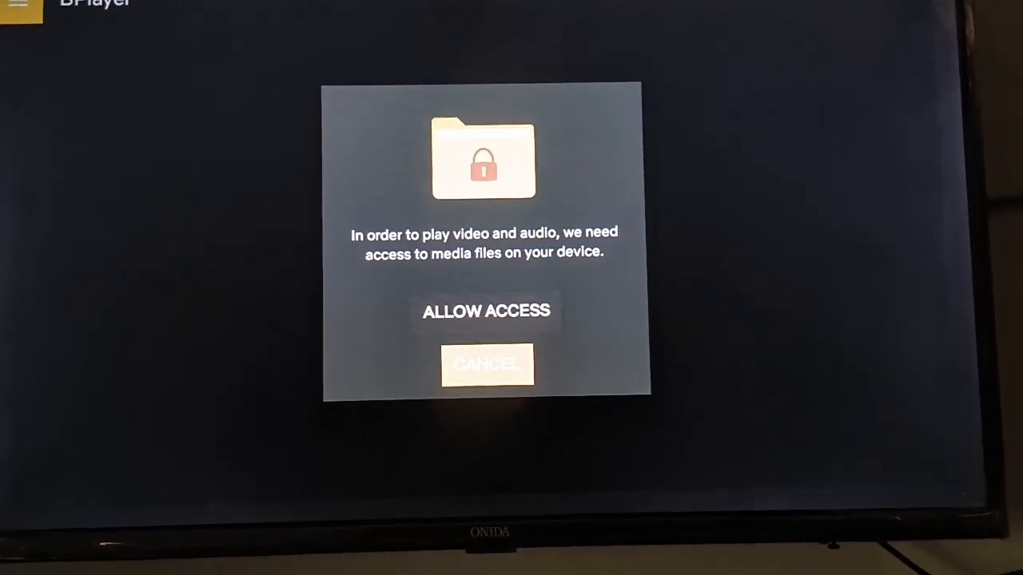
click(485, 311)
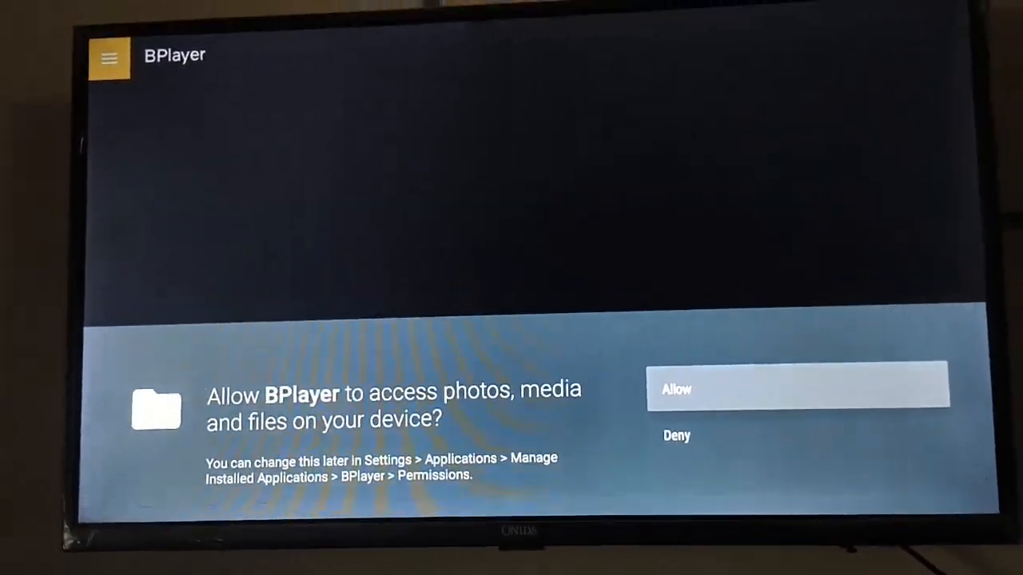
click(797, 389)
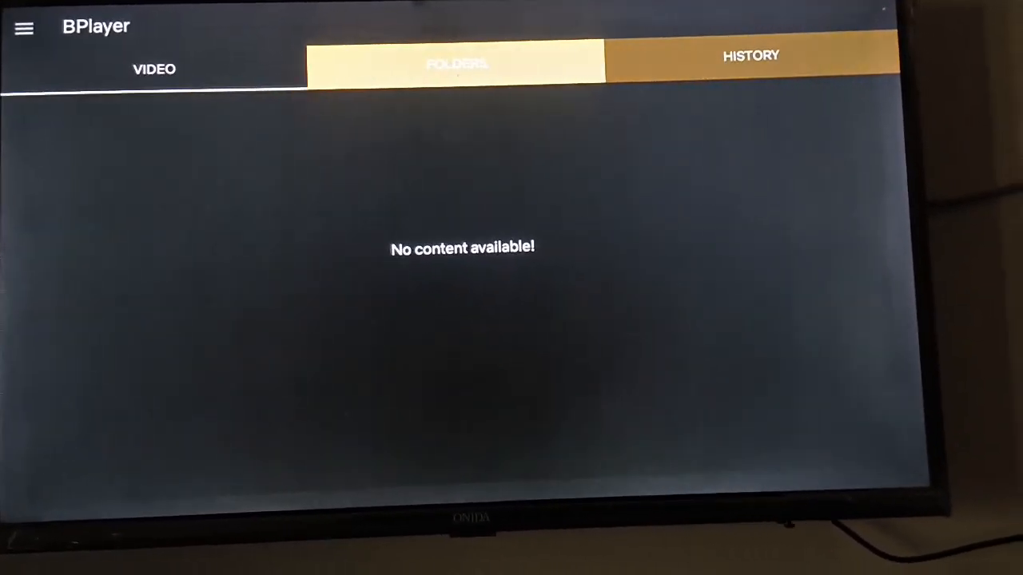
- View BPlayer's Settings, return to the Video screen and reopen the side menu
click(23, 27)
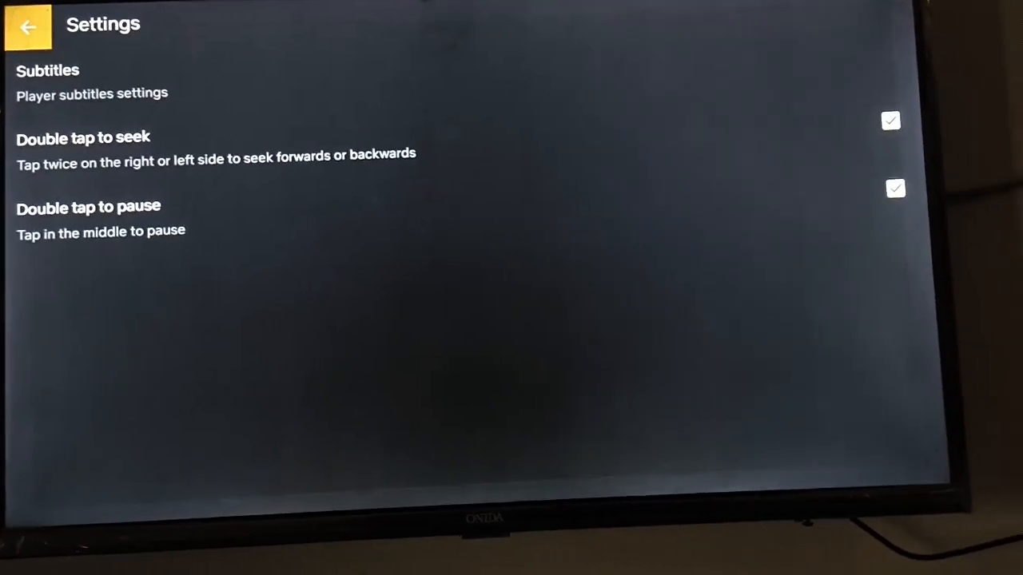
click(29, 26)
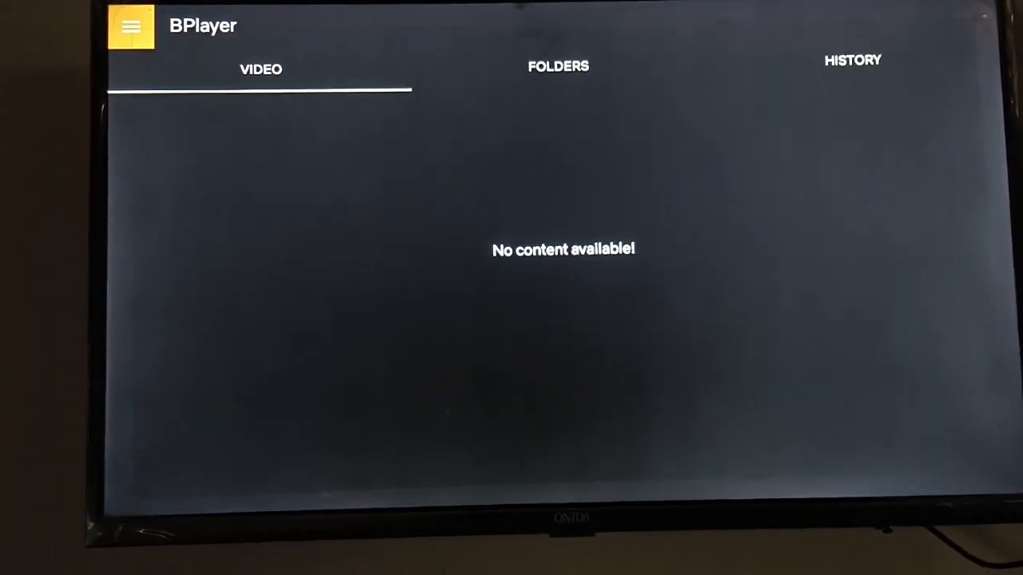
click(130, 26)
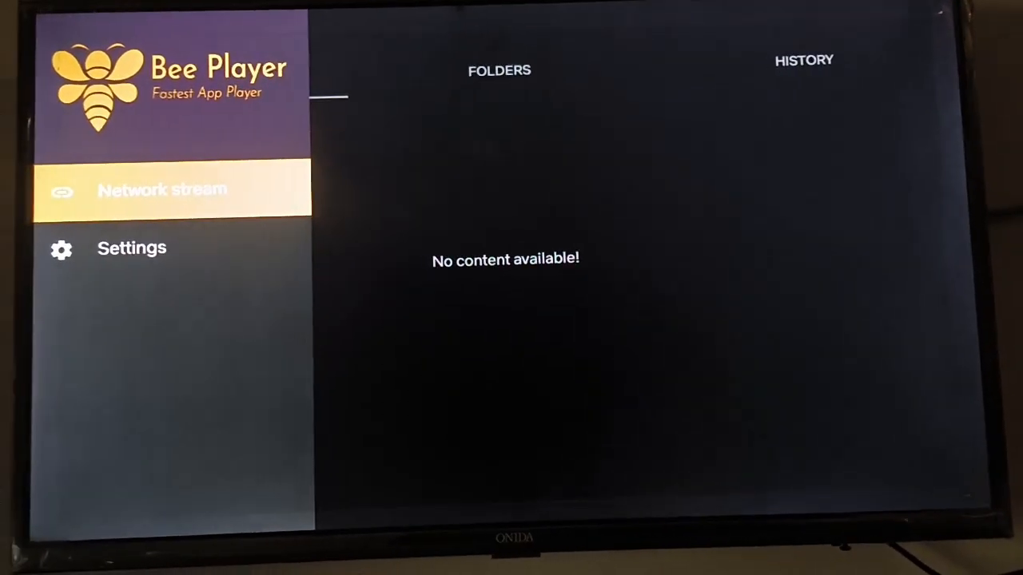